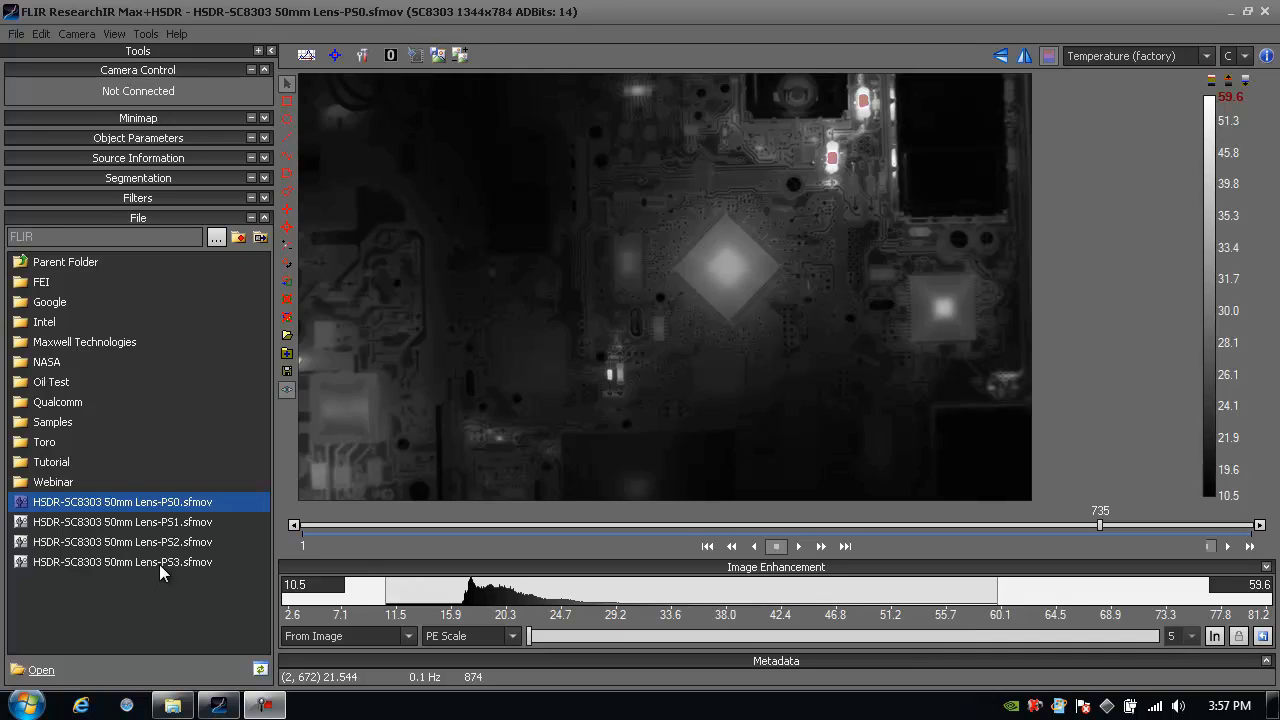
mouse_move(532, 330)
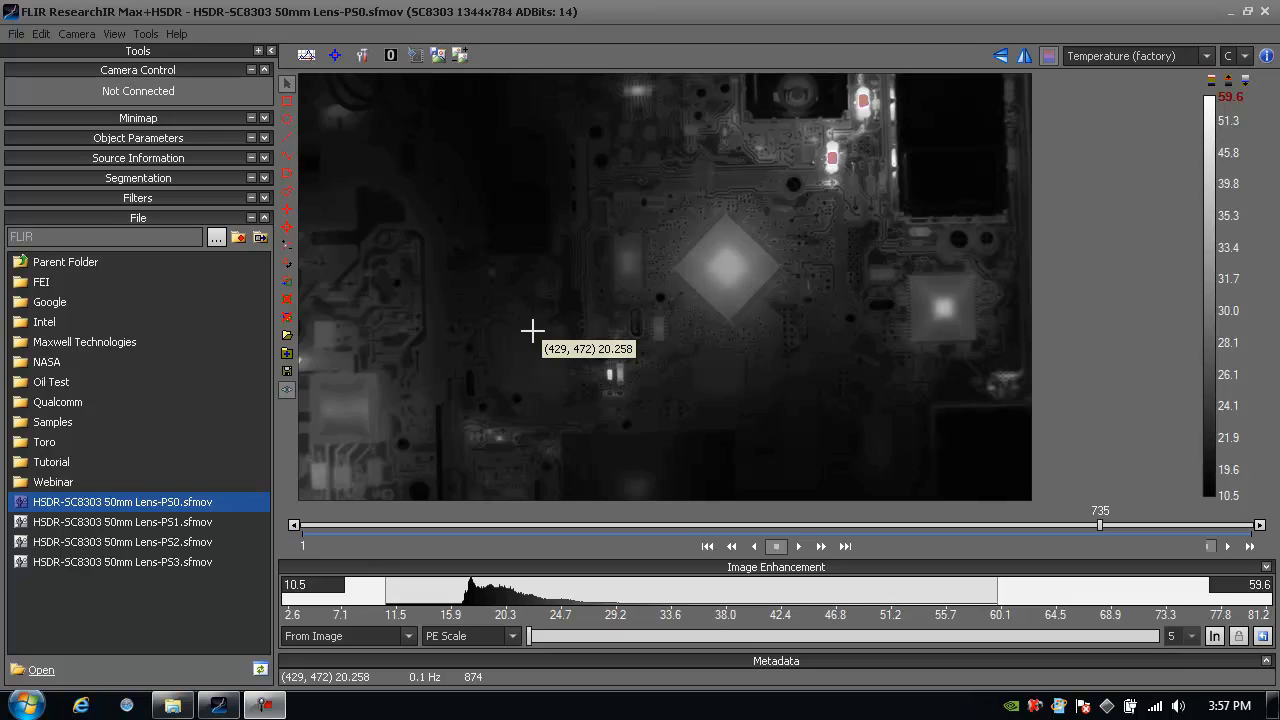
mouse_move(932, 162)
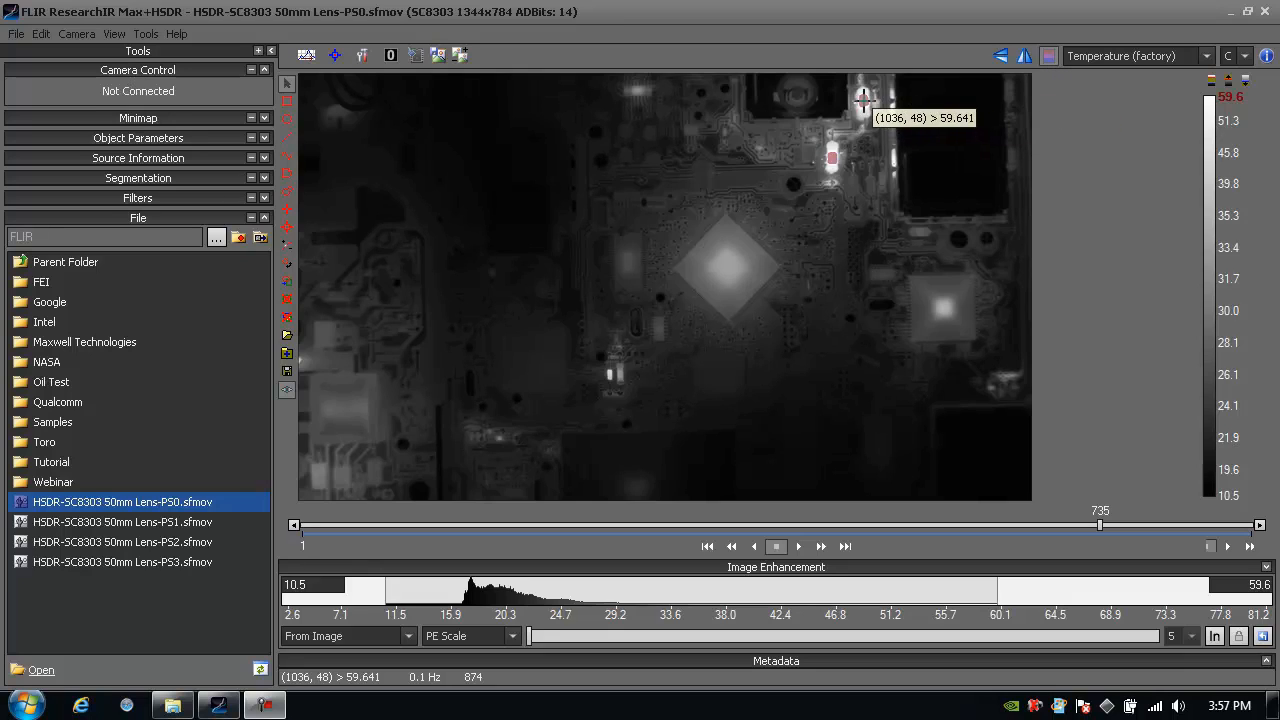
mouse_move(864, 104)
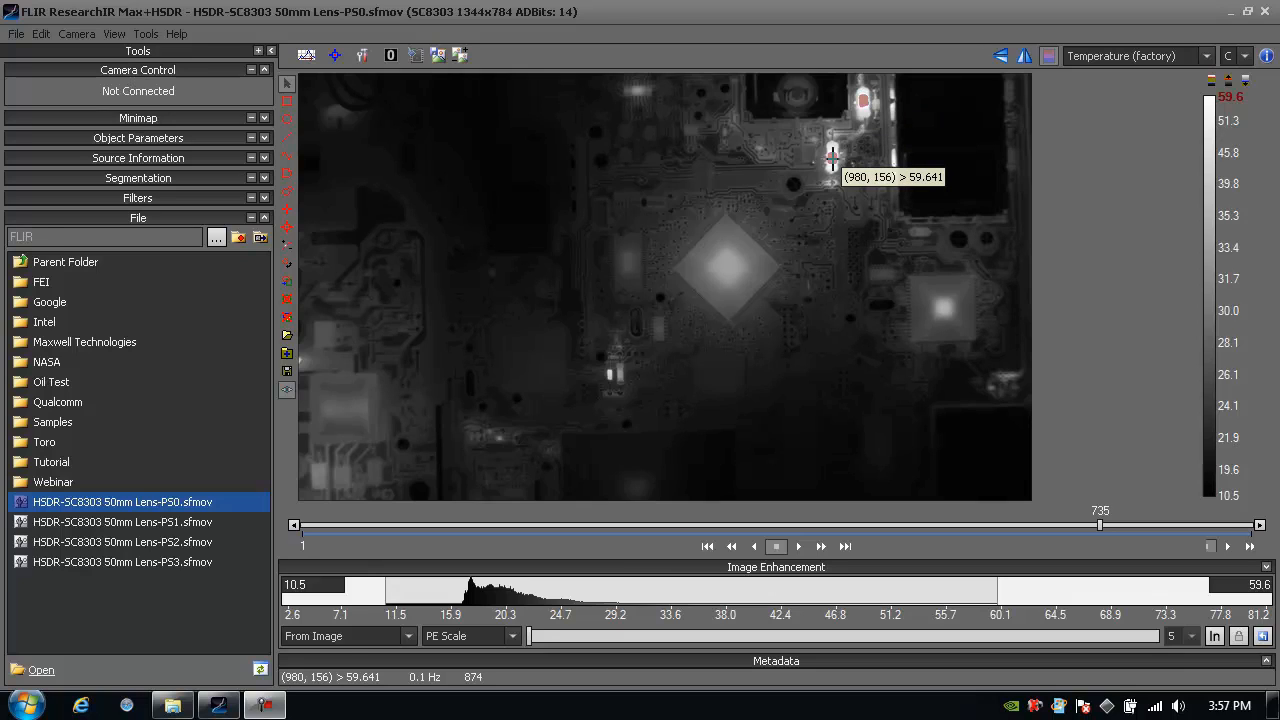
Display the board movie in the PS1 preset with its hotter 15–73 range.
click(390, 56)
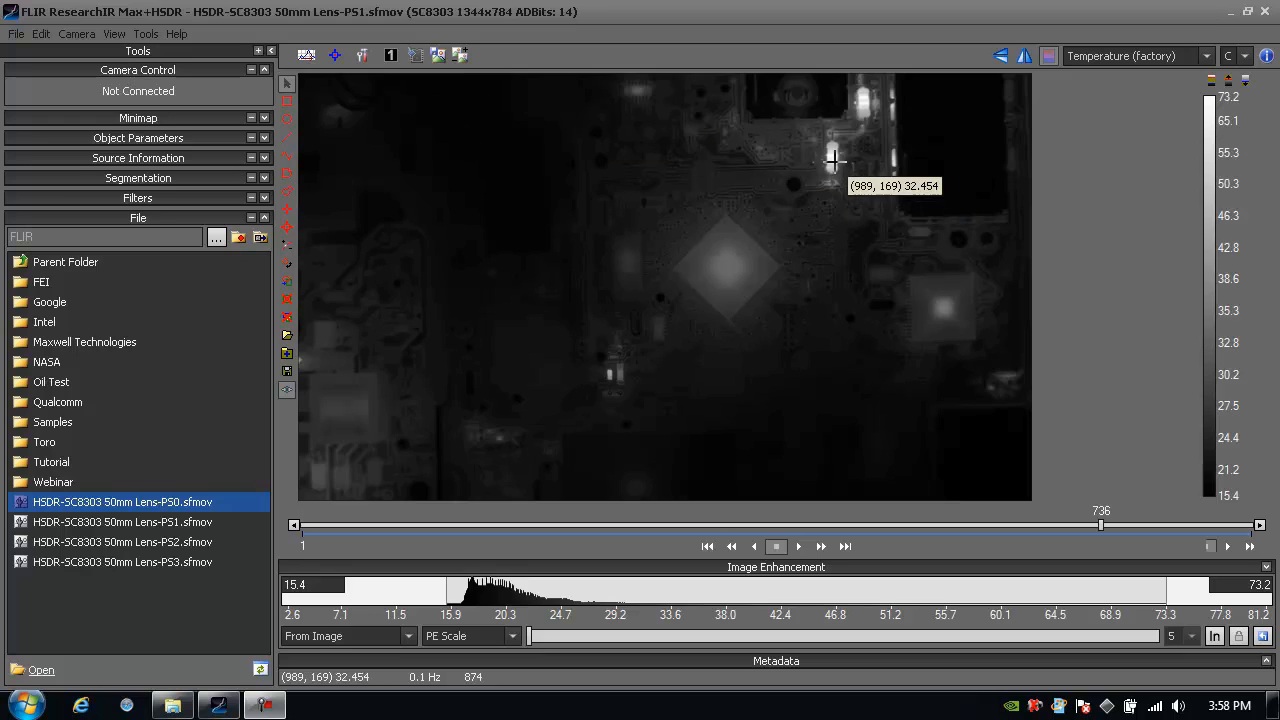
mouse_move(822, 172)
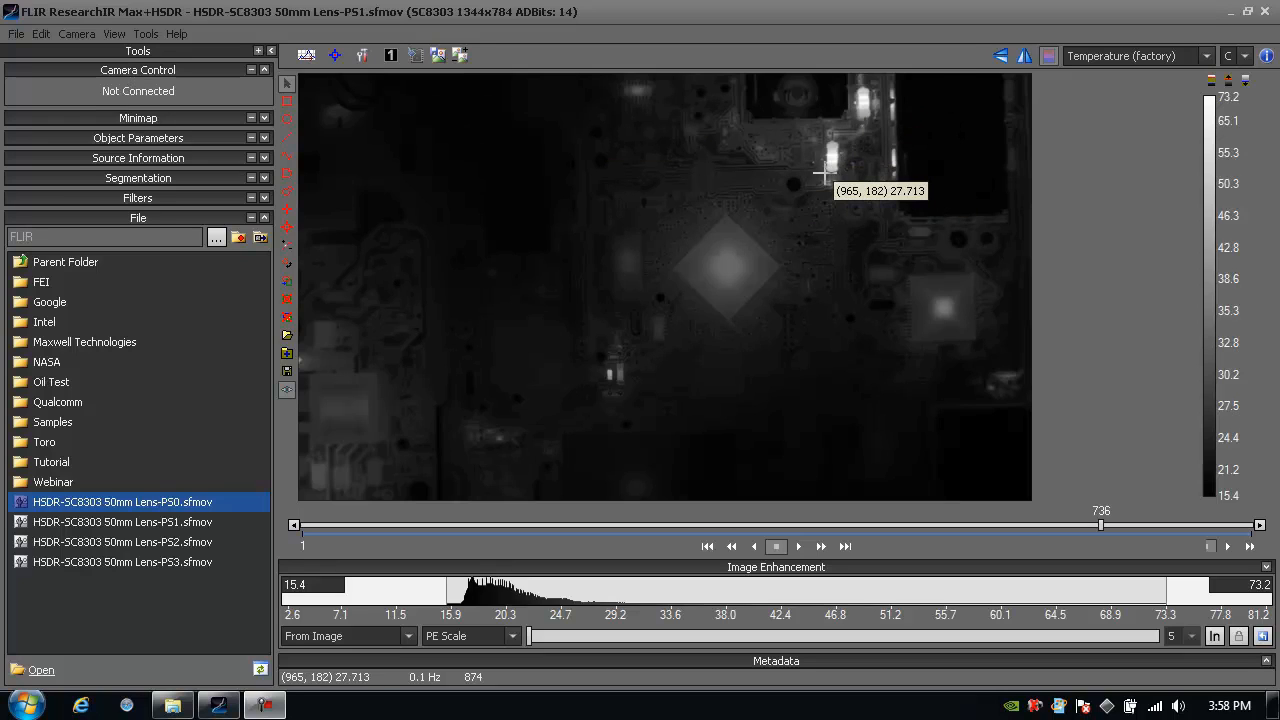
mouse_move(976, 144)
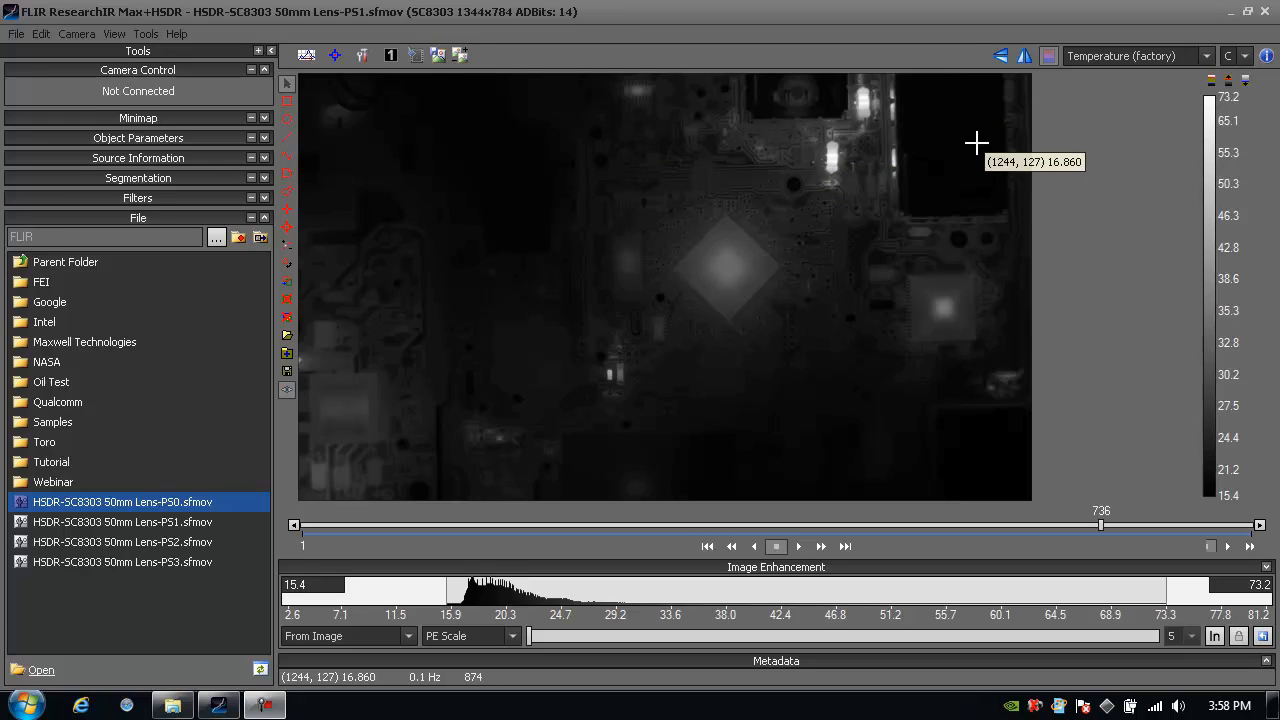
mouse_move(936, 120)
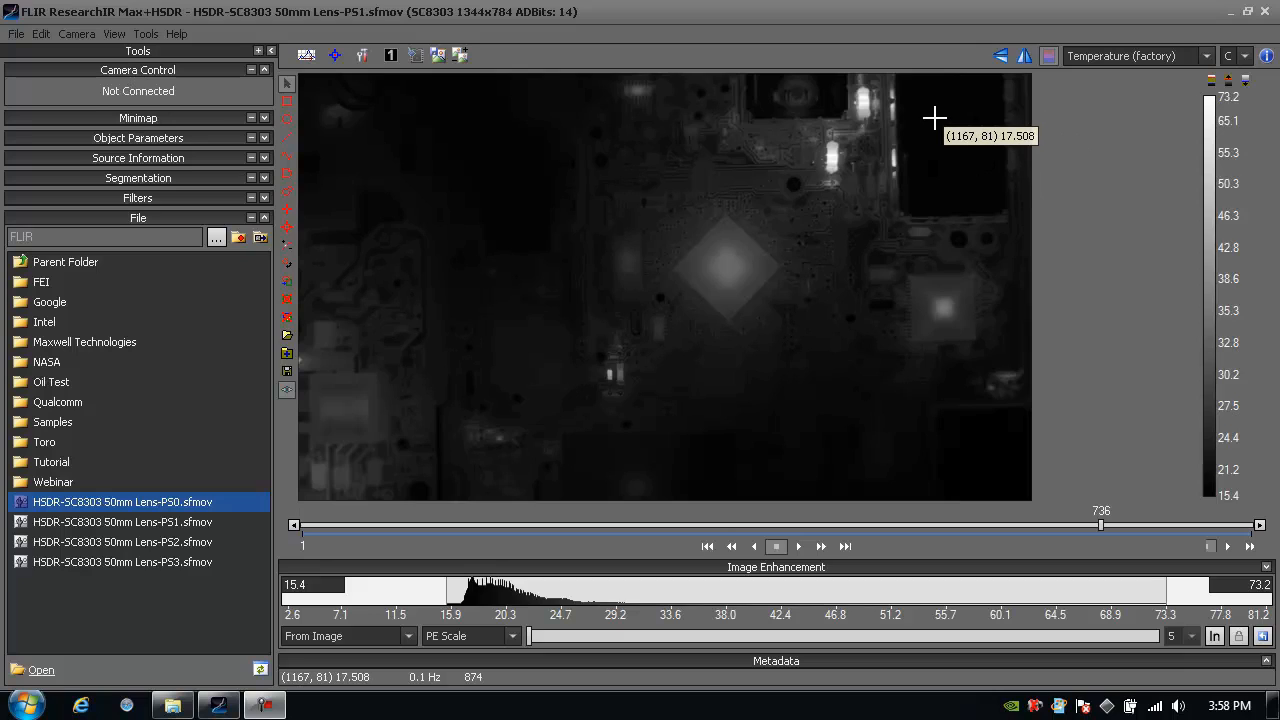
mouse_move(378, 106)
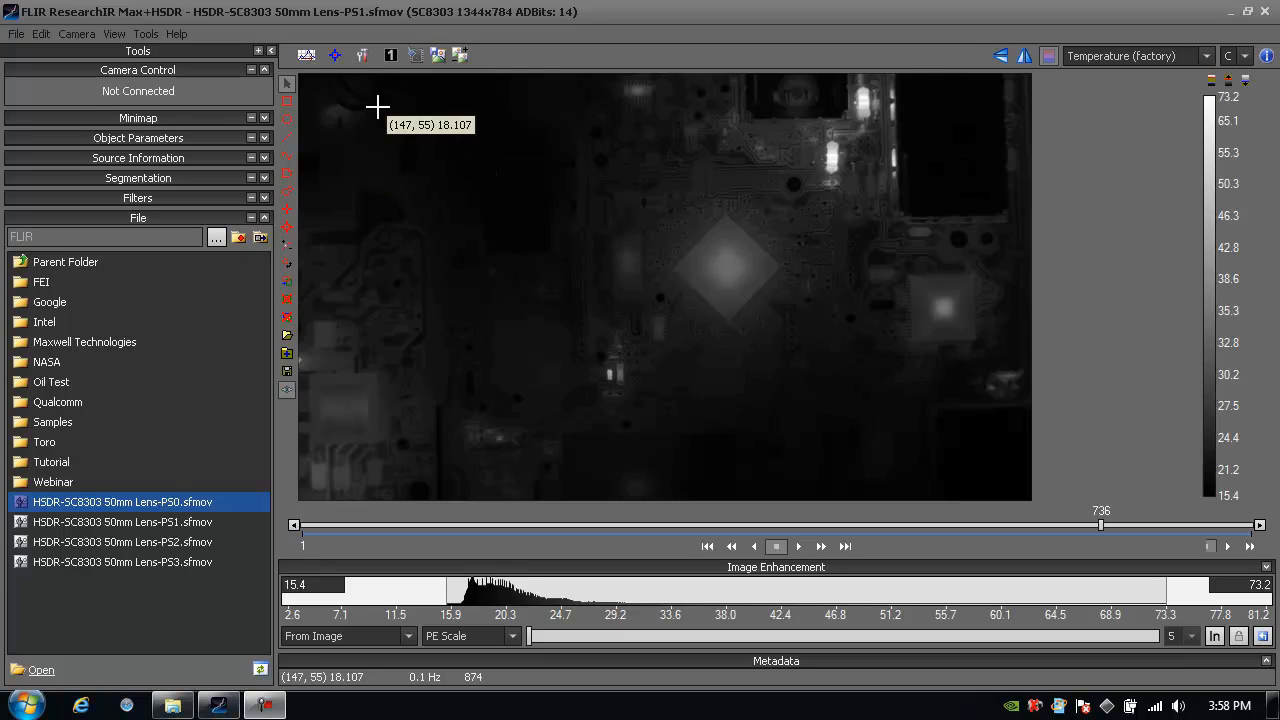
Switch to the superframed PSX view and bring up the File commands toward Extract.
click(392, 56)
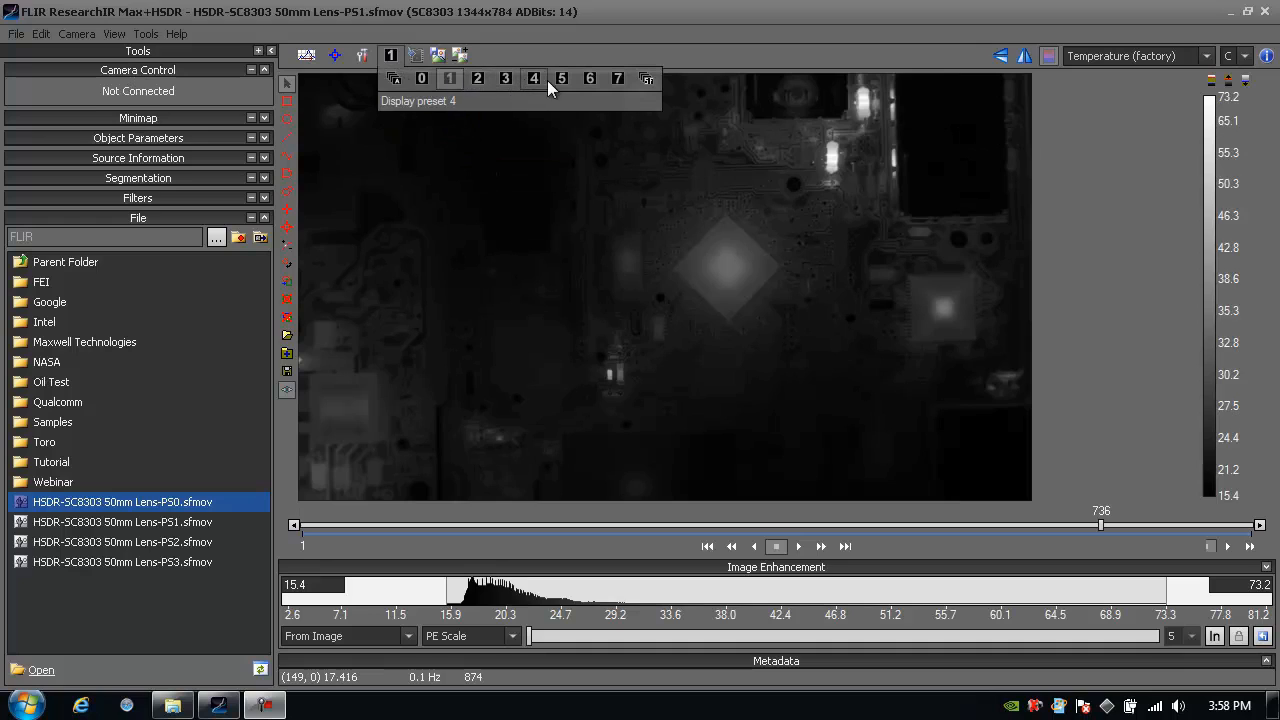
mouse_move(648, 78)
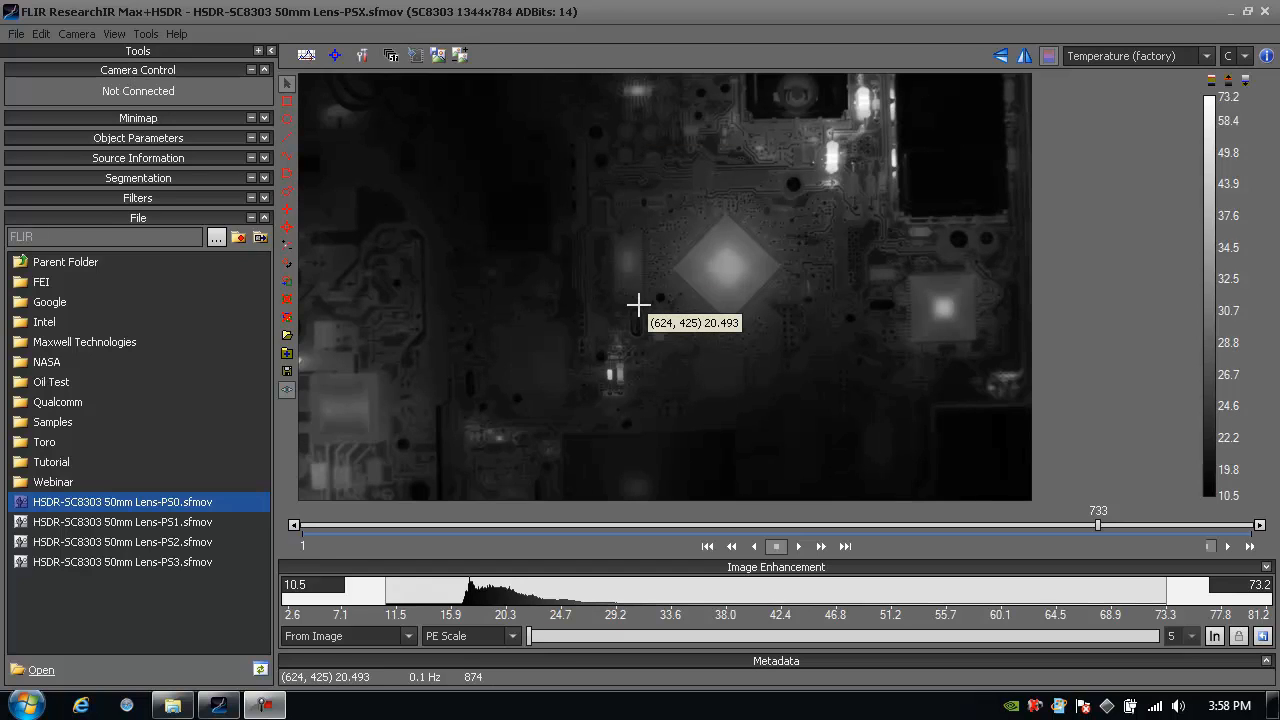
mouse_move(16, 32)
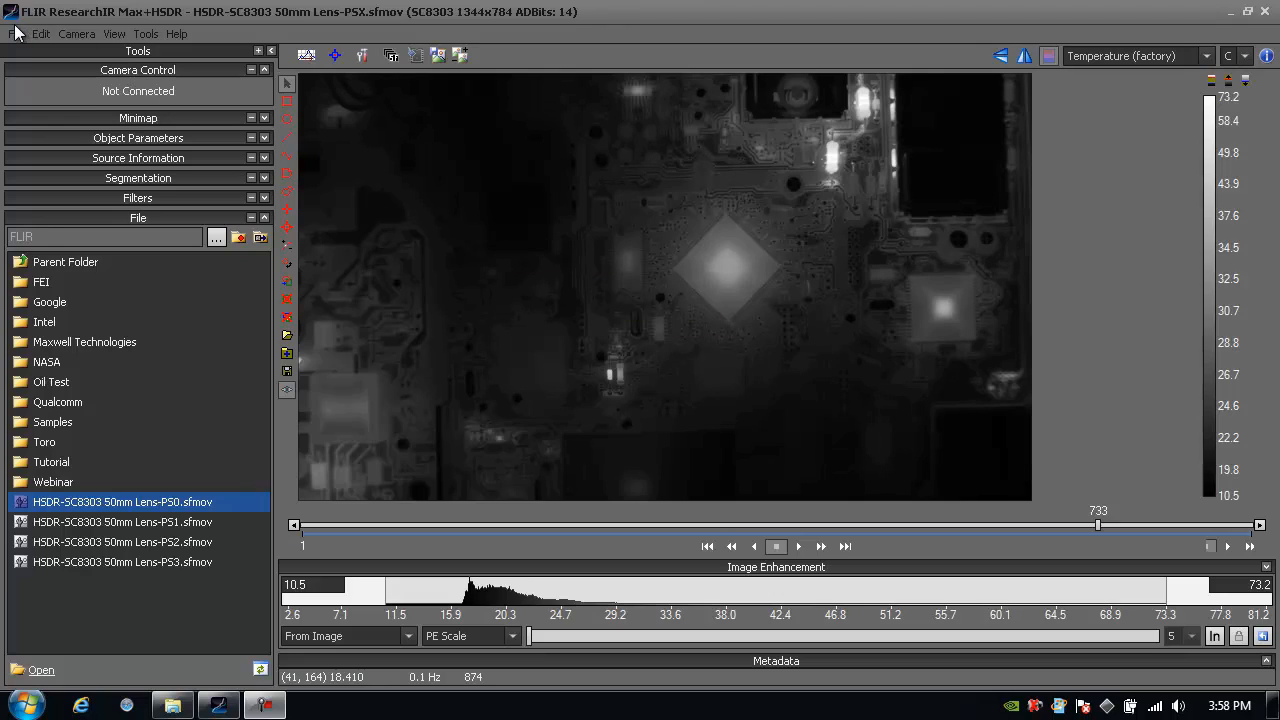
click(16, 32)
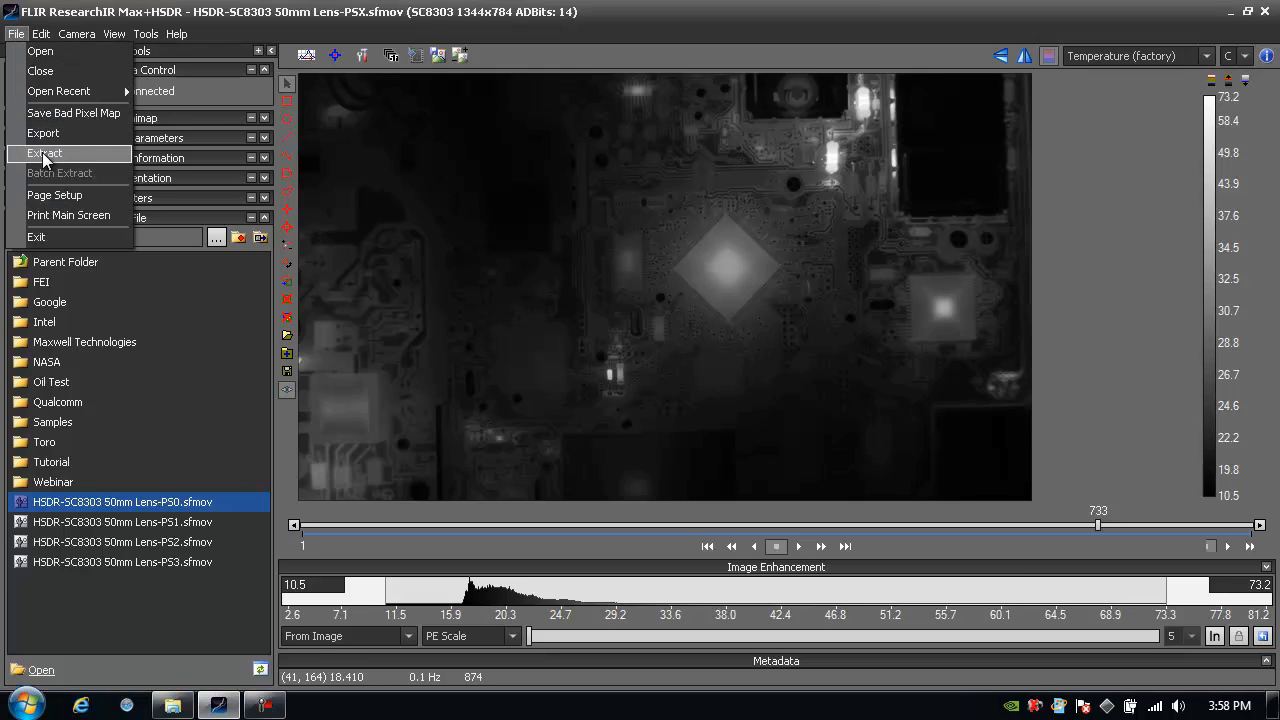